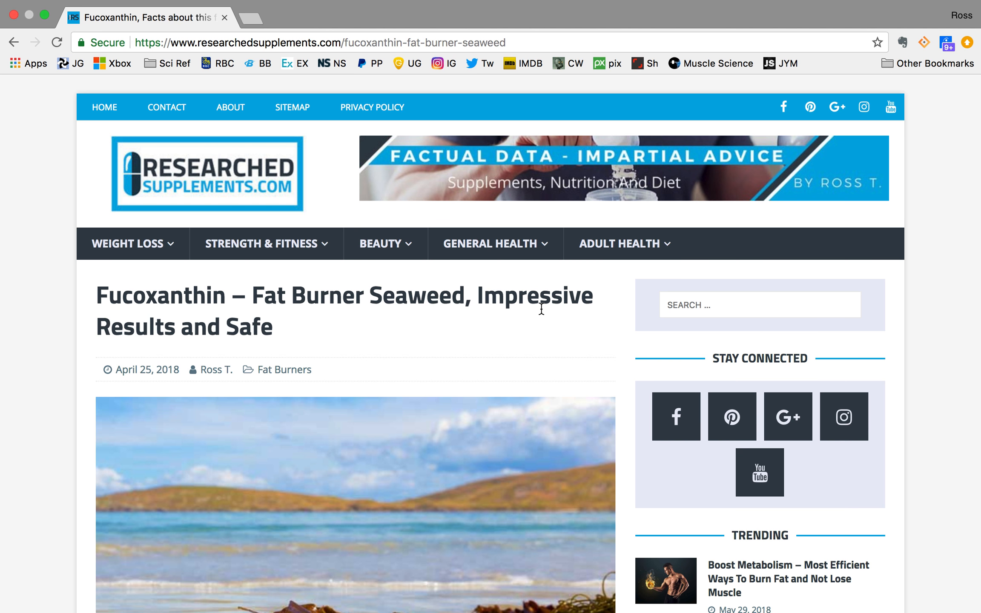
scroll("down", 3)
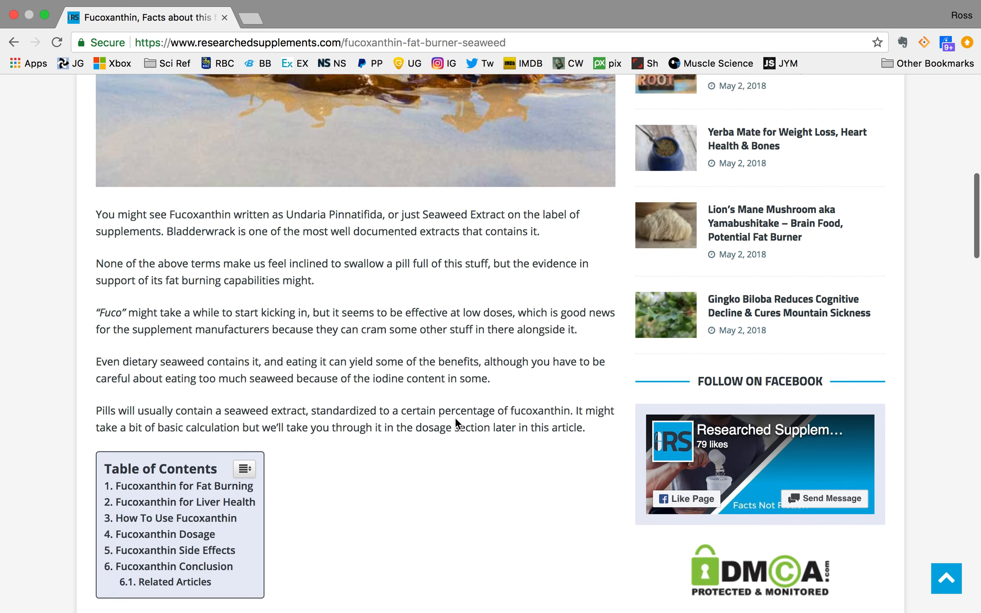
scroll("down", 3)
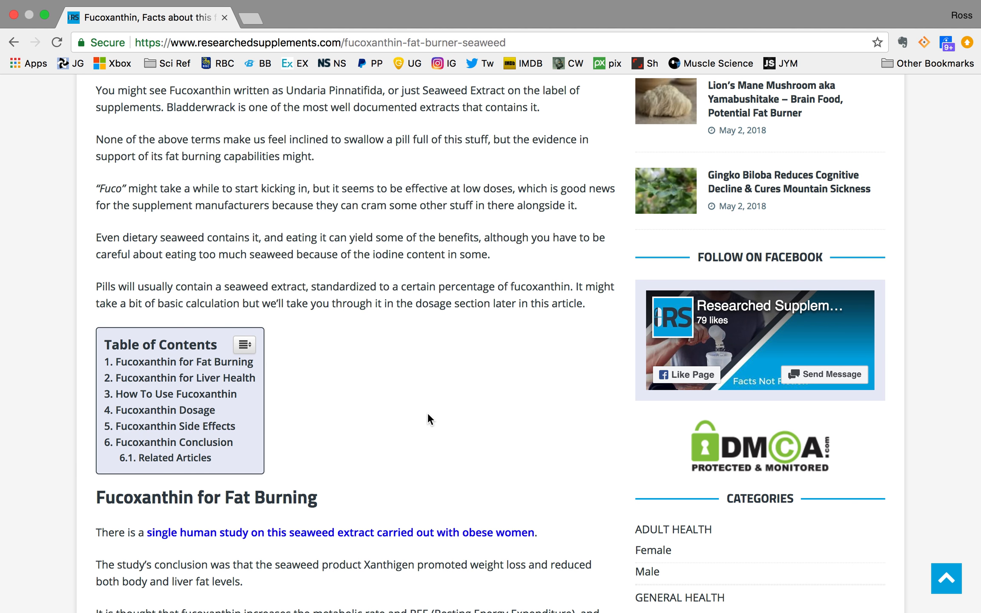
scroll("down", 3)
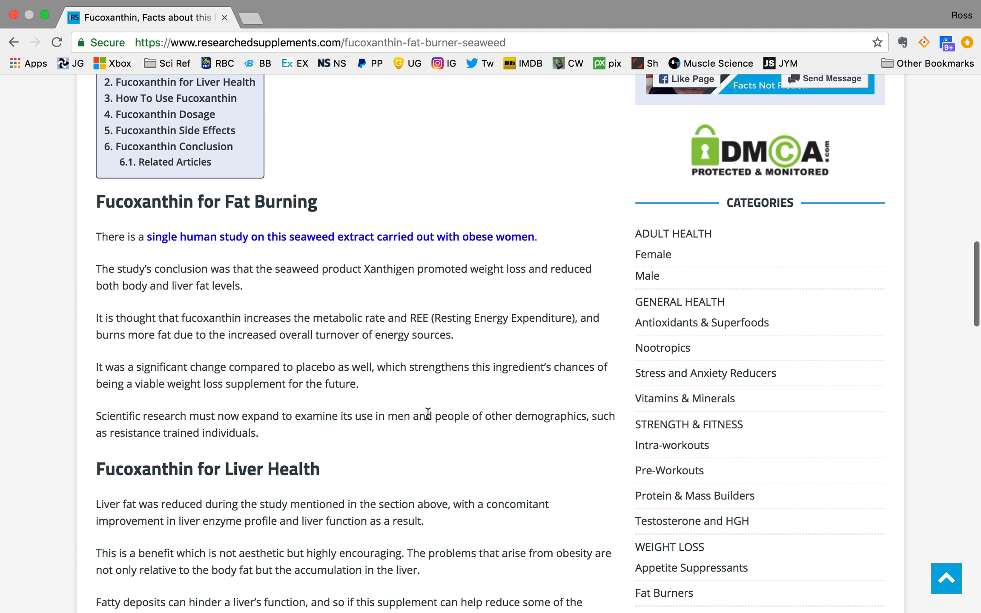
scroll("down", 3)
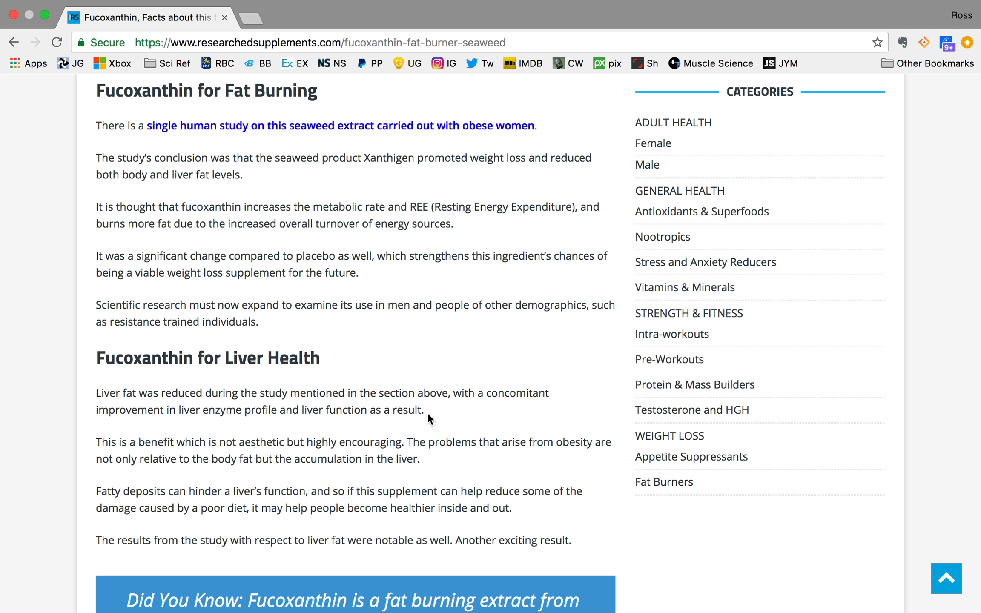
mouse_move(426, 301)
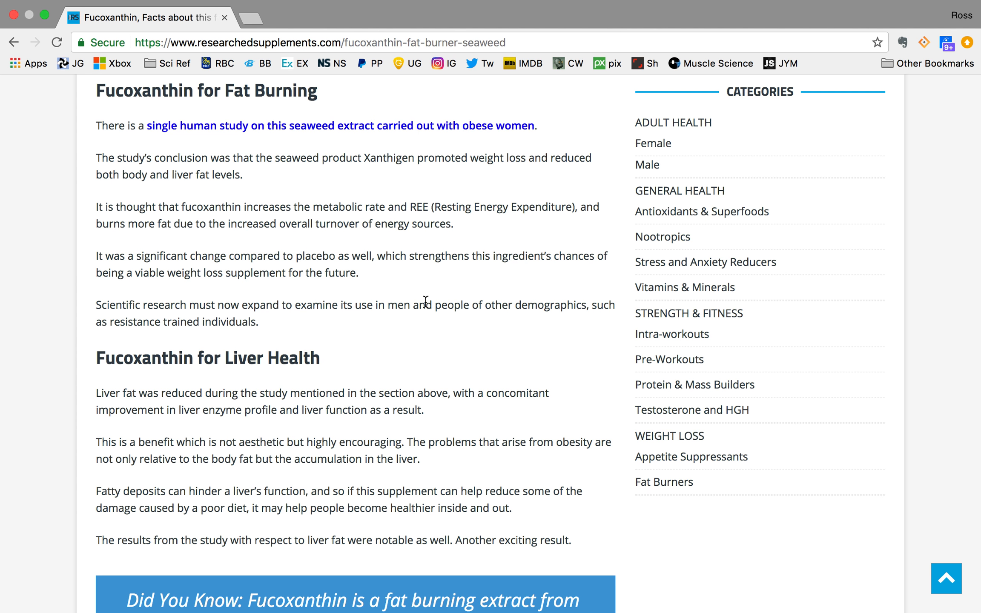
scroll("down", 3)
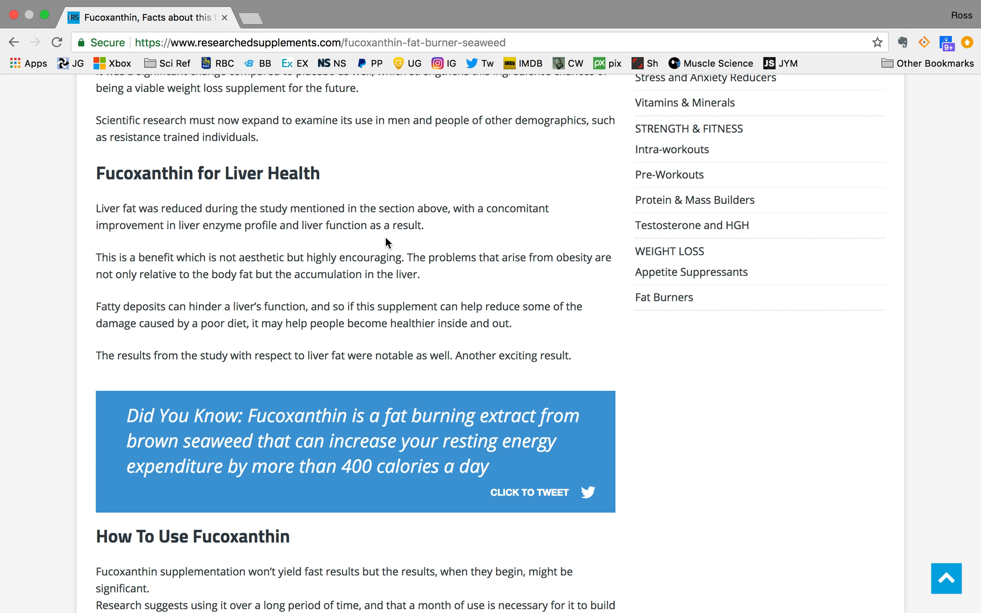
scroll("down", 3)
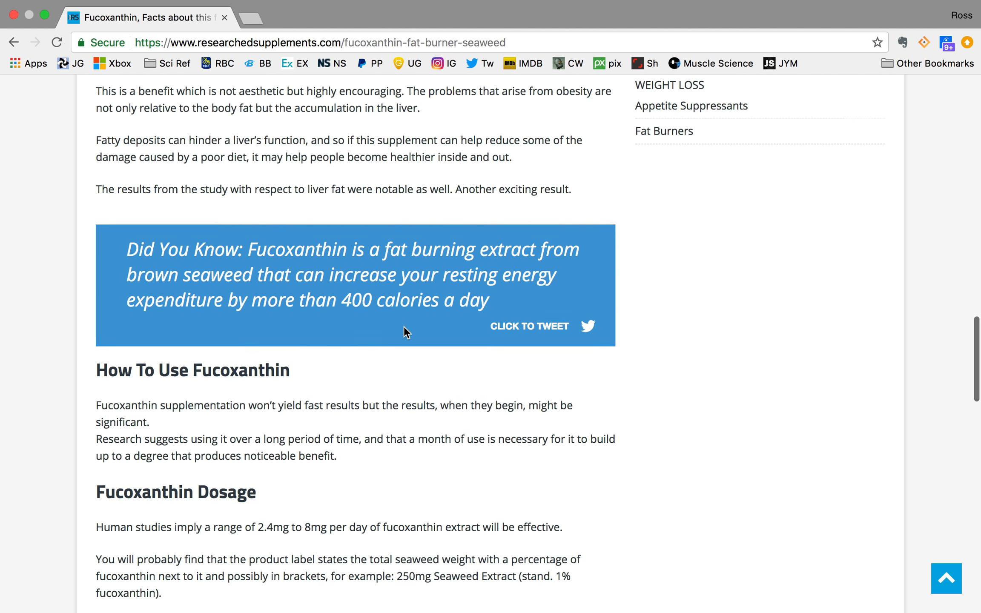
scroll("up", 3)
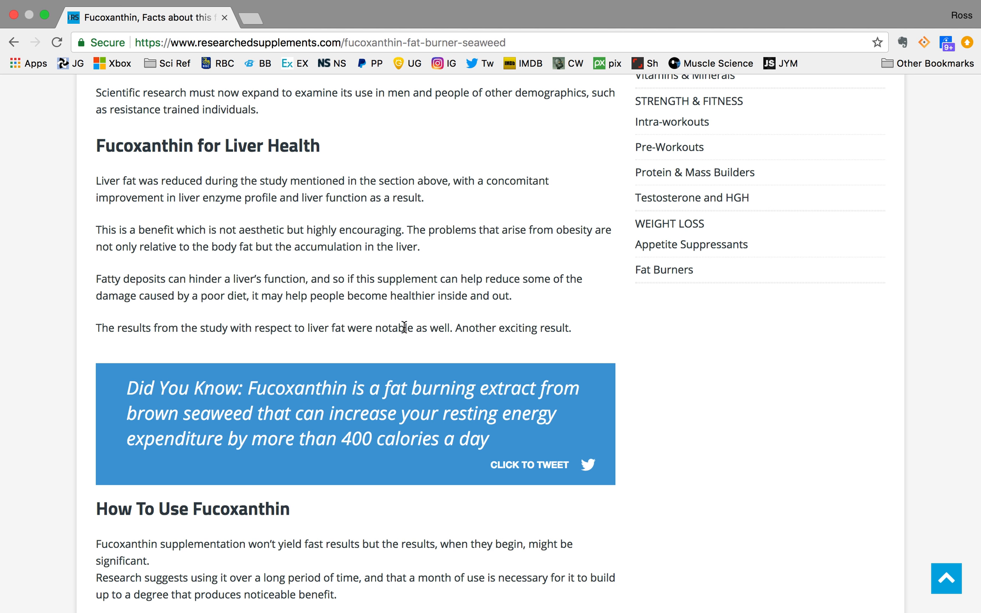
scroll("down", 3)
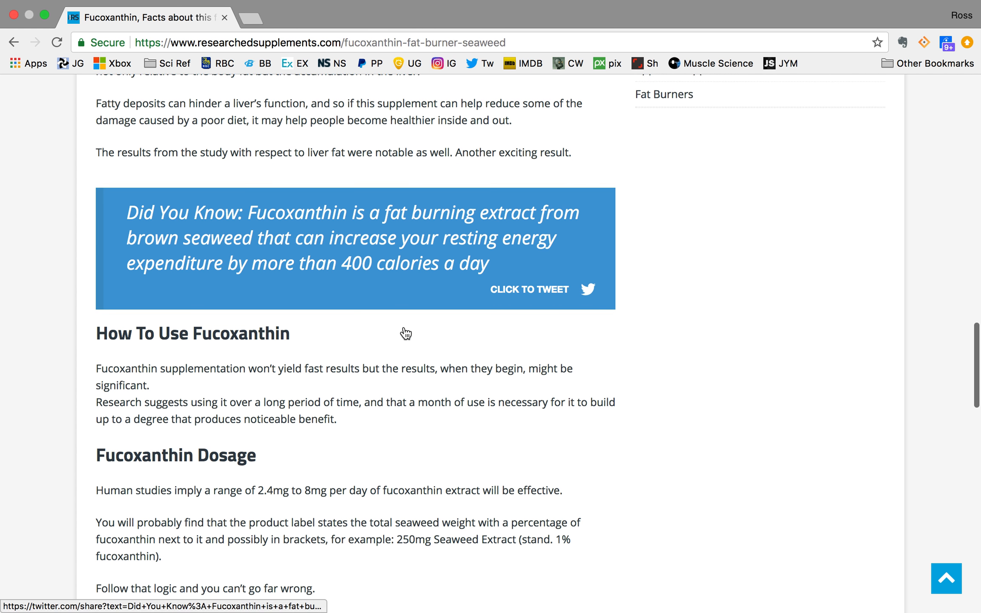
scroll("down", 3)
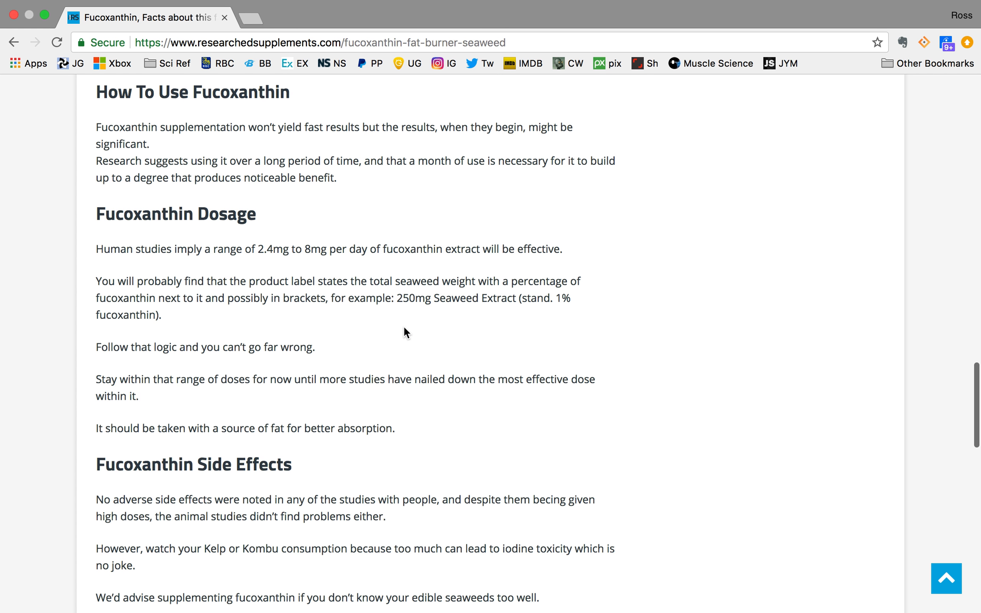
scroll("down", 3)
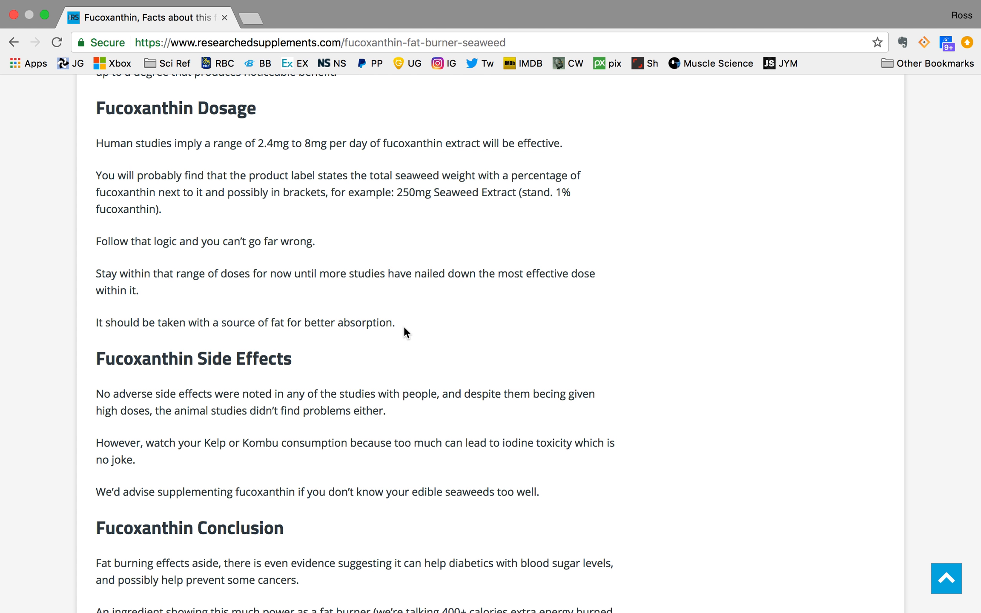
scroll("down", 3)
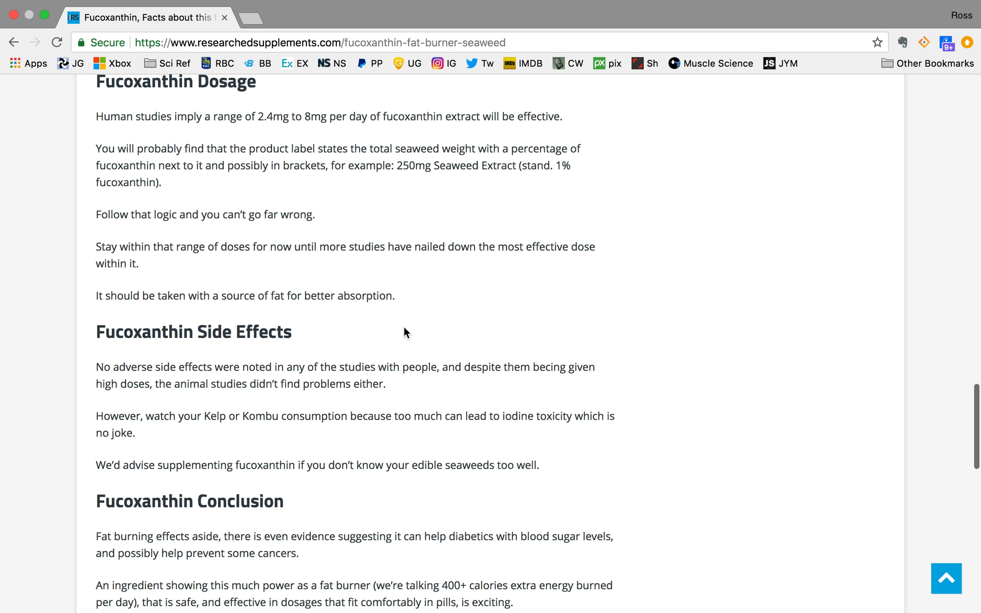
scroll("up", 3)
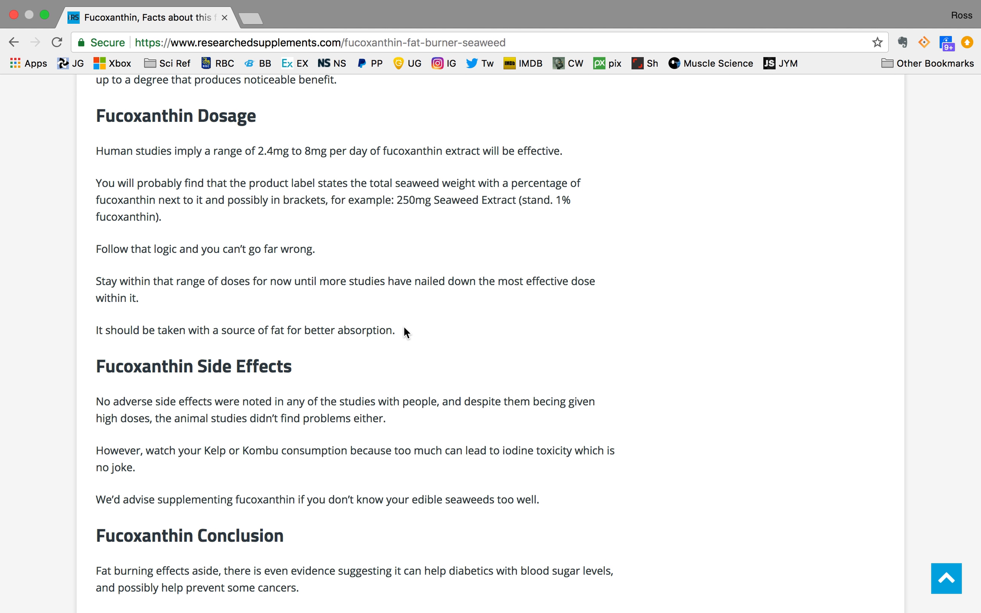